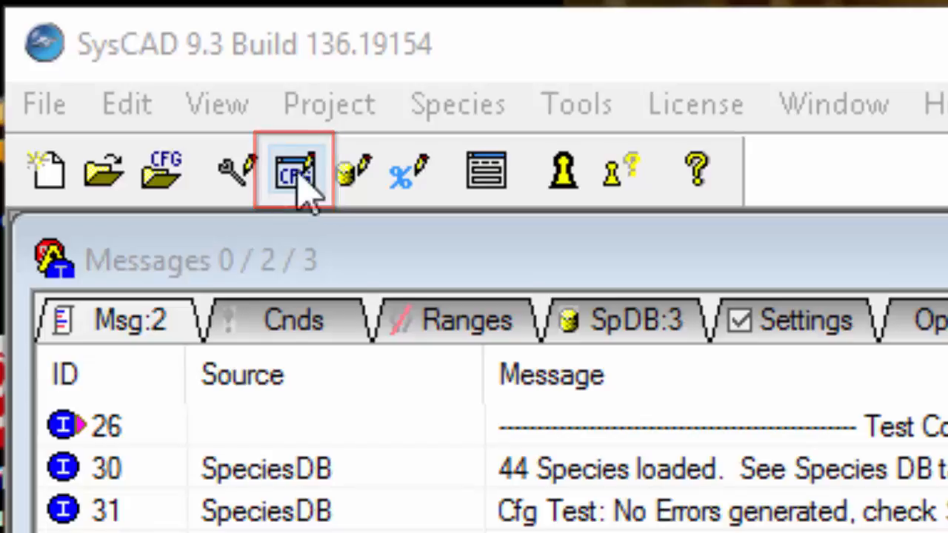
# Step: Bring up the Project Configurations list showing the SysCAD Training (Nickel & Copper) entry
pyautogui.click(125, 103)
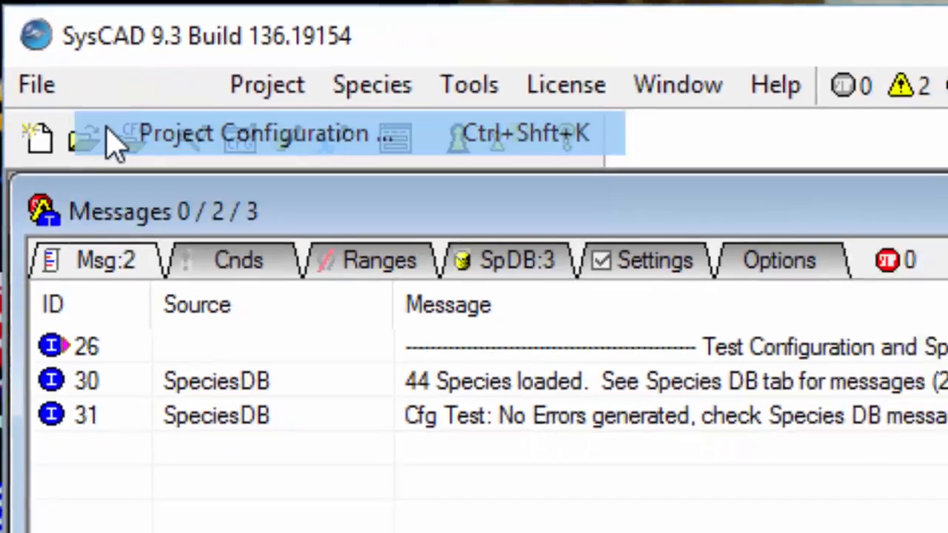
pyautogui.click(252, 133)
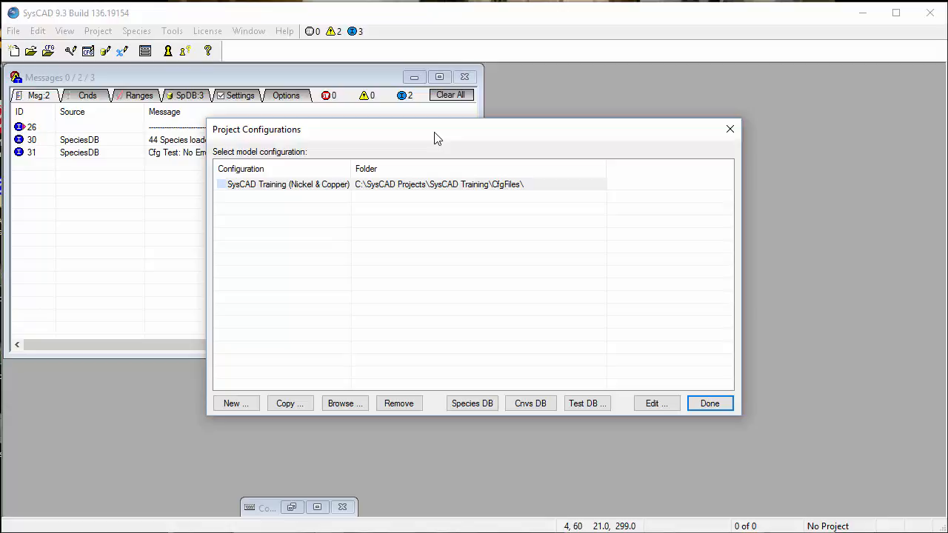
# Step: Edit the SysCAD Training configuration and advance past the DLL list to the species step
pyautogui.click(430, 184)
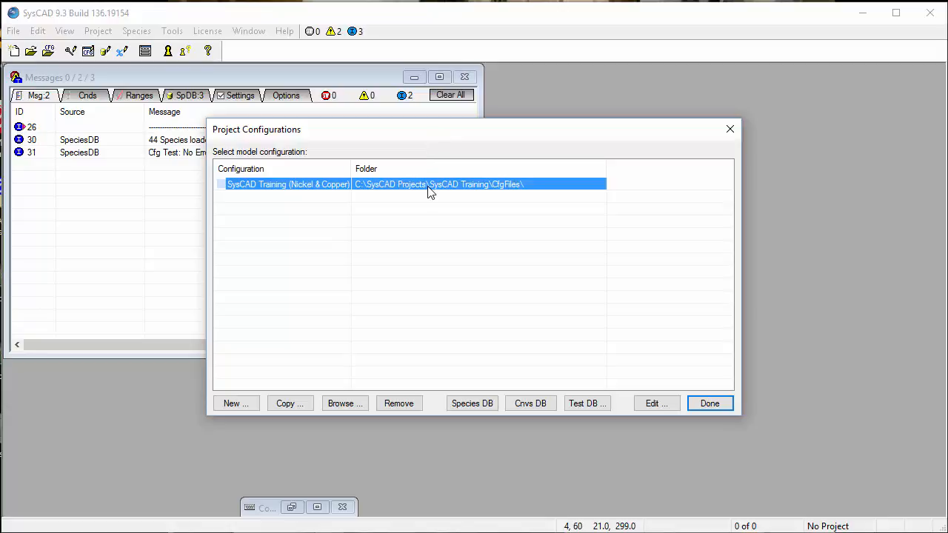
pyautogui.click(655, 403)
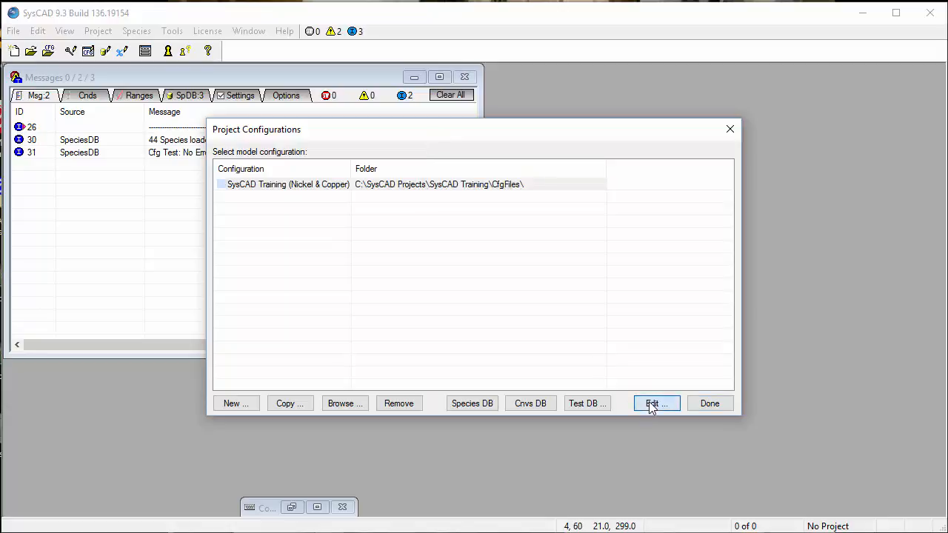
pyautogui.click(654, 403)
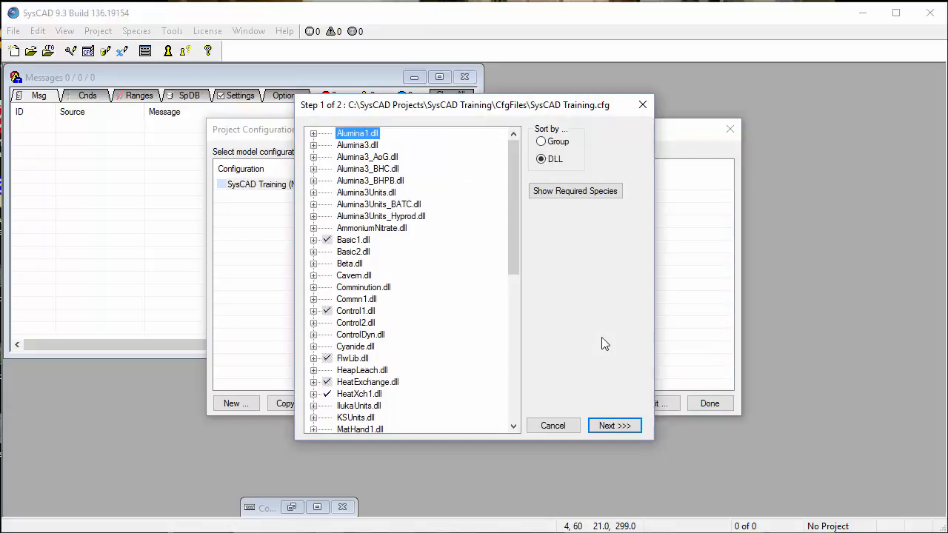
pyautogui.moveTo(605, 379)
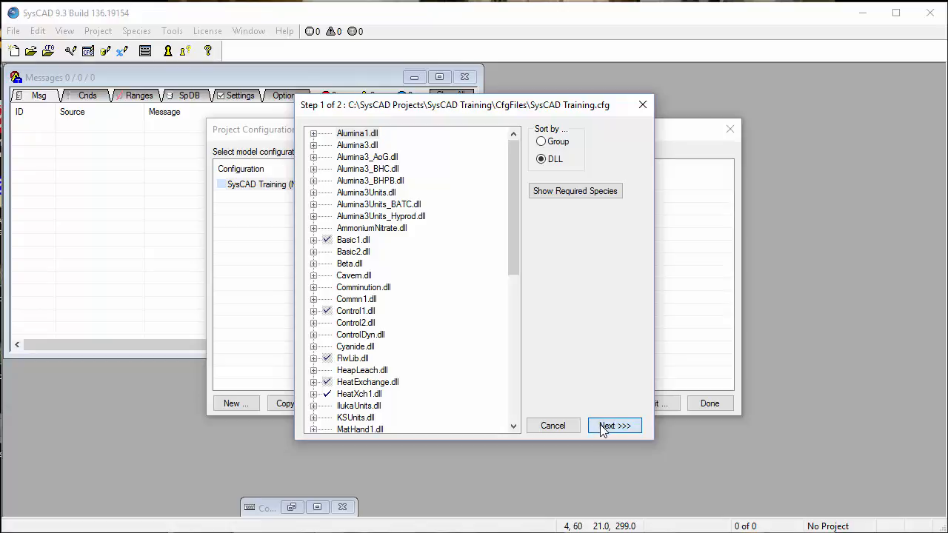
pyautogui.click(613, 425)
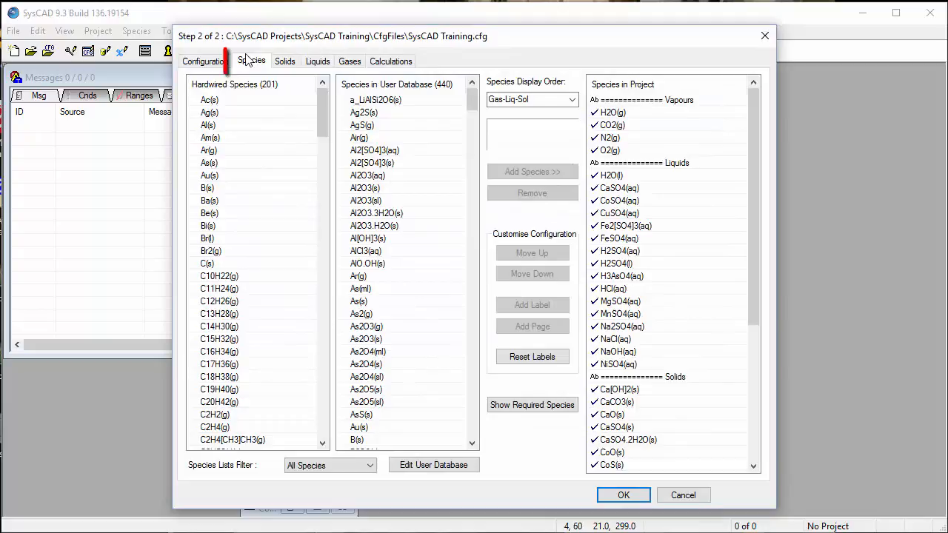
# Step: Show the Species page with the Species in Project list of the configuration
pyautogui.click(251, 61)
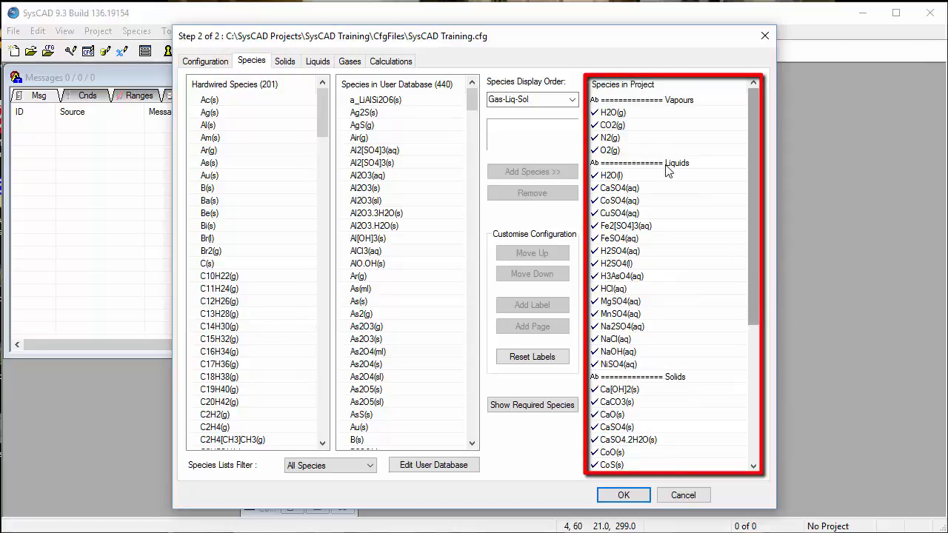
pyautogui.moveTo(718, 219)
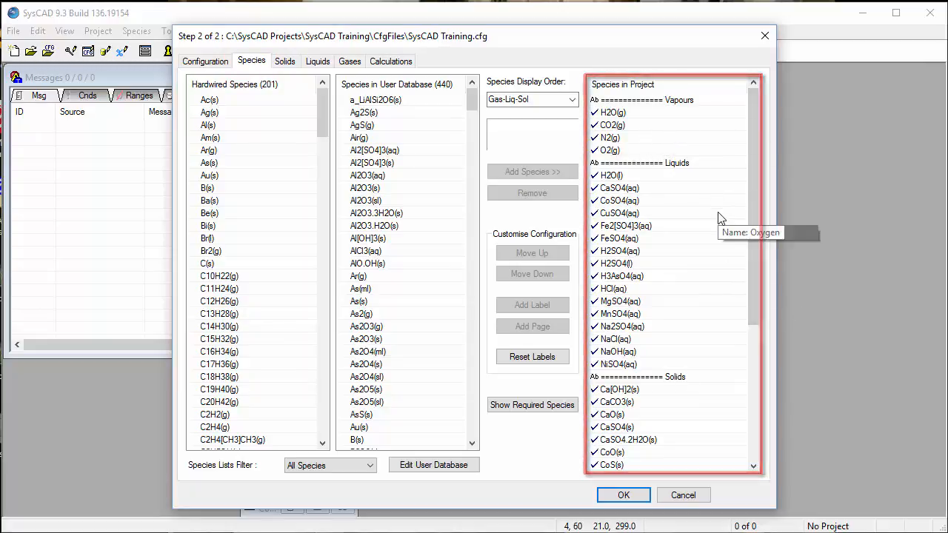
pyautogui.moveTo(377, 474)
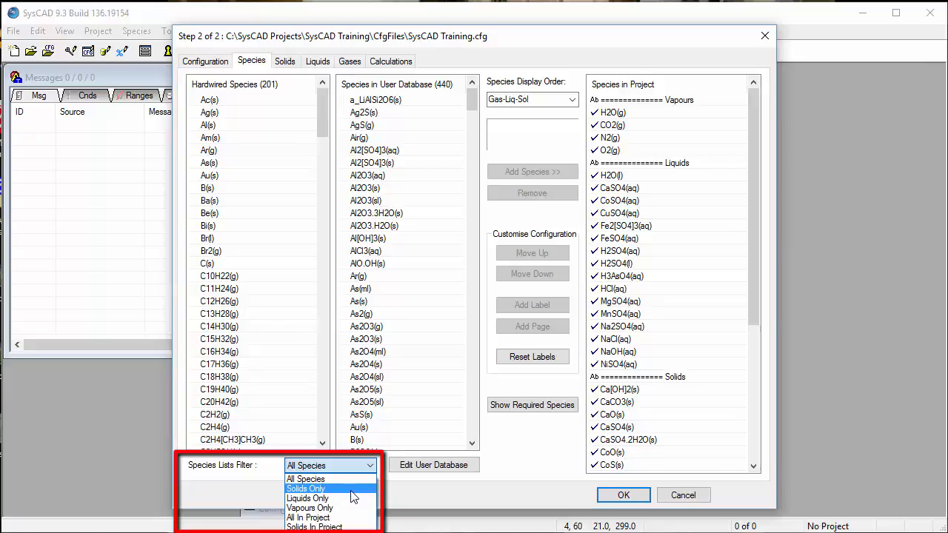
# Step: Set the Species Lists Filter to Vapours Only
pyautogui.click(308, 508)
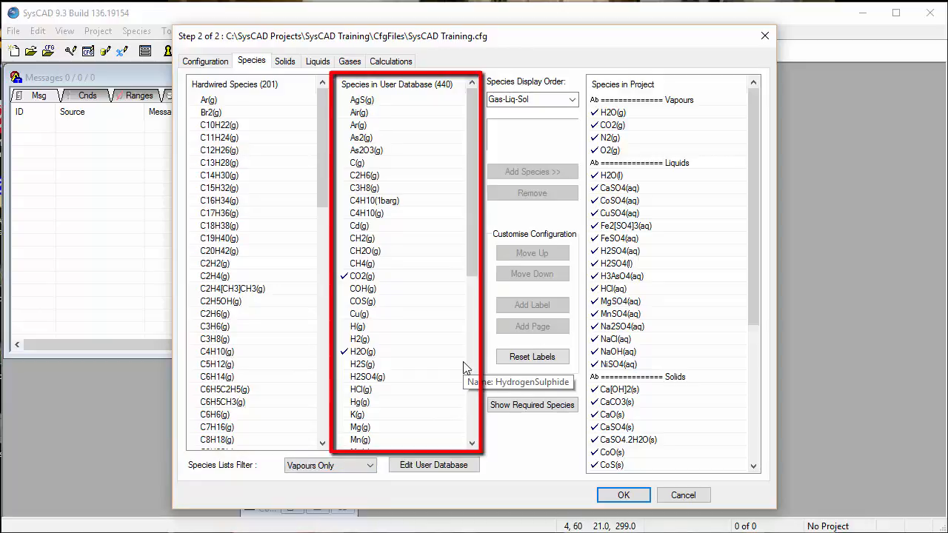
pyautogui.moveTo(397, 267)
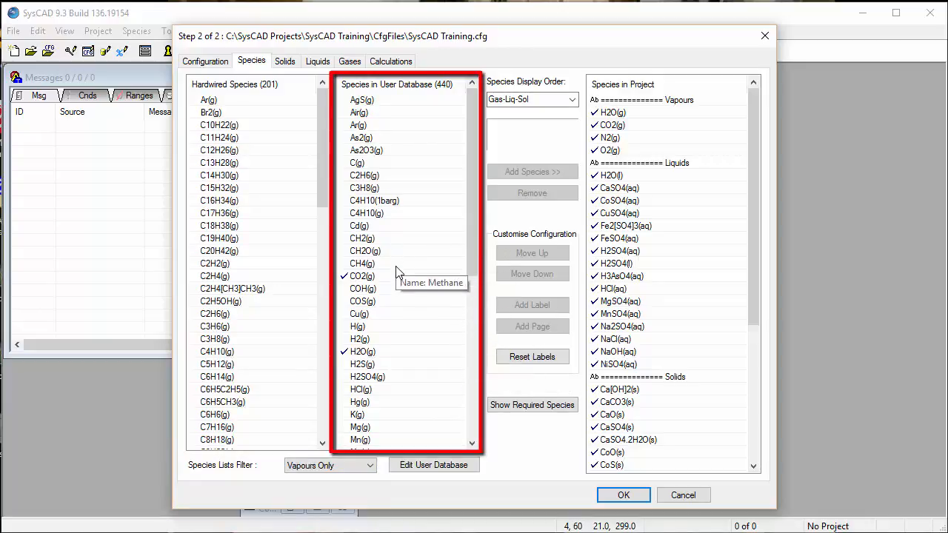
pyautogui.moveTo(447, 354)
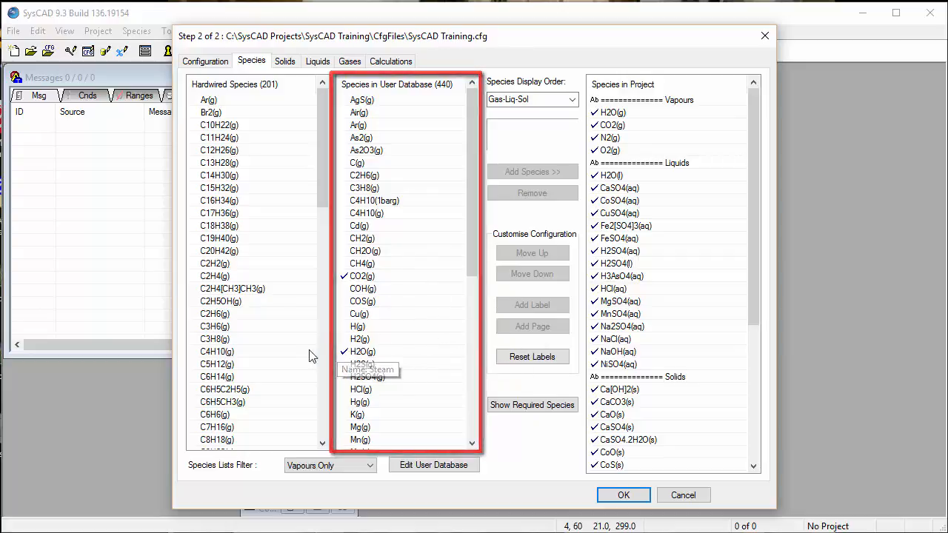
pyautogui.moveTo(282, 348)
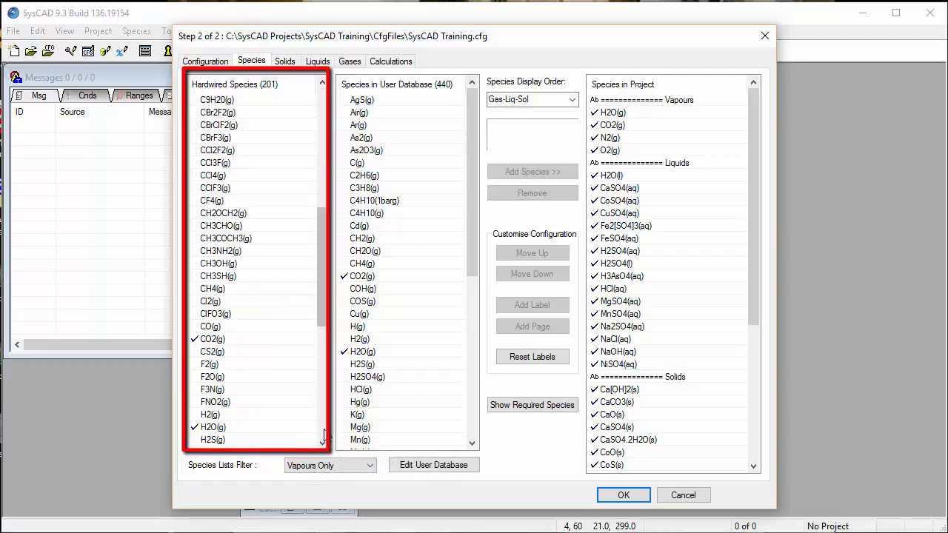
# Step: Add CO(g) from the Hardwired Species list to the project's vapour species
pyautogui.click(210, 328)
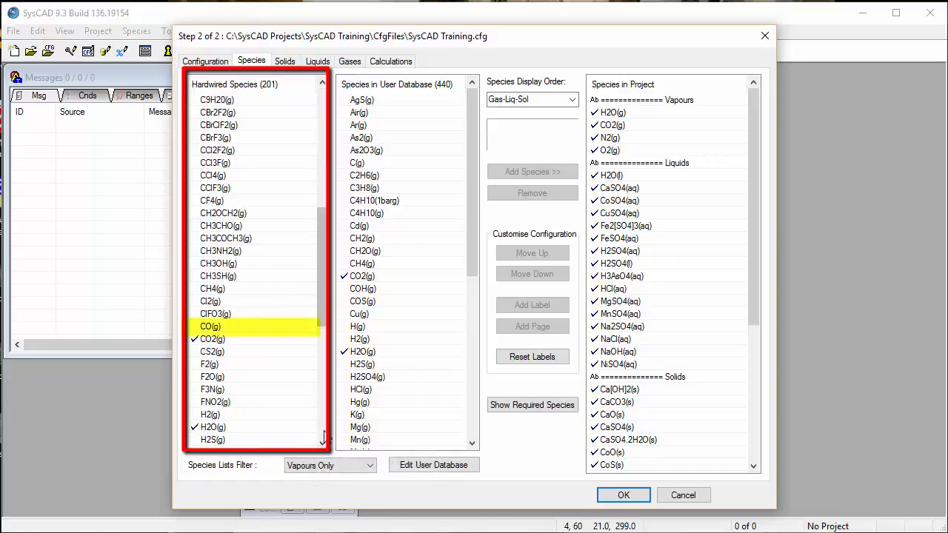
pyautogui.click(210, 327)
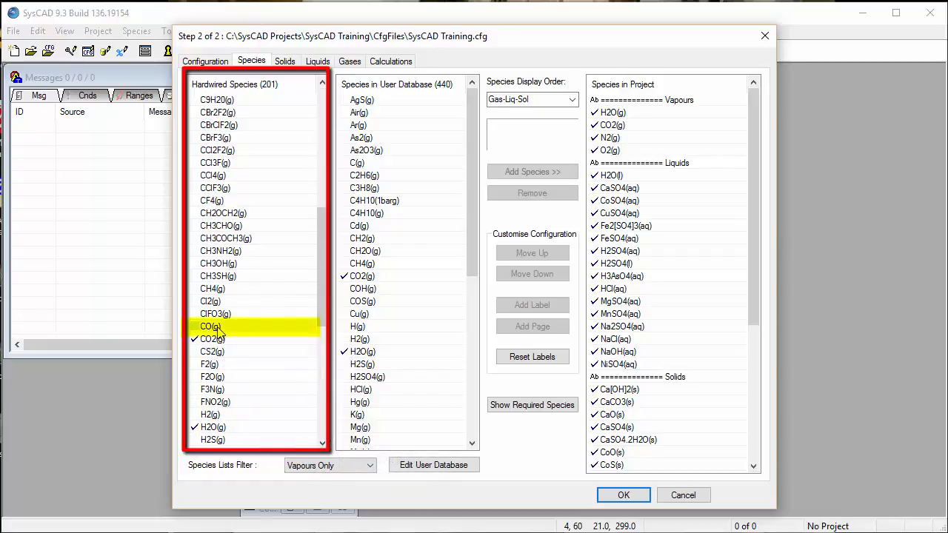
pyautogui.click(210, 327)
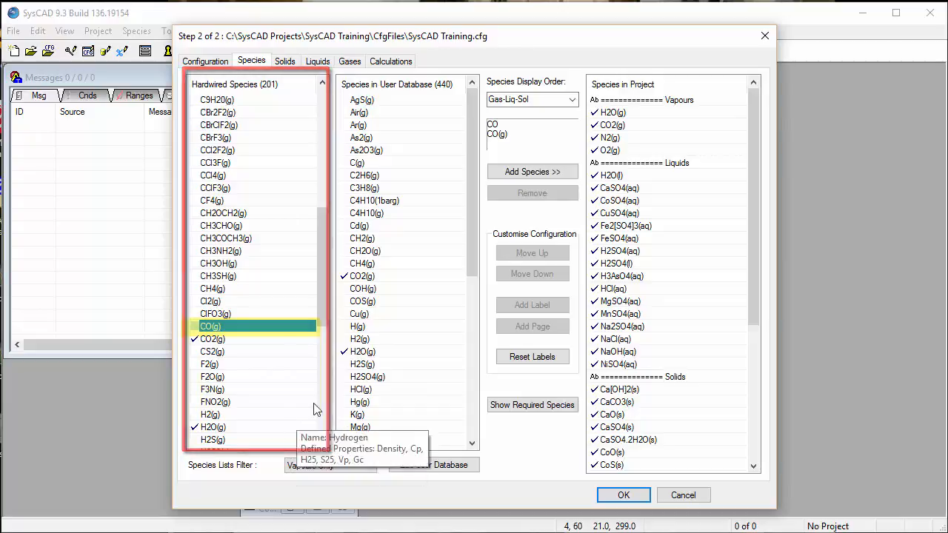
pyautogui.click(531, 172)
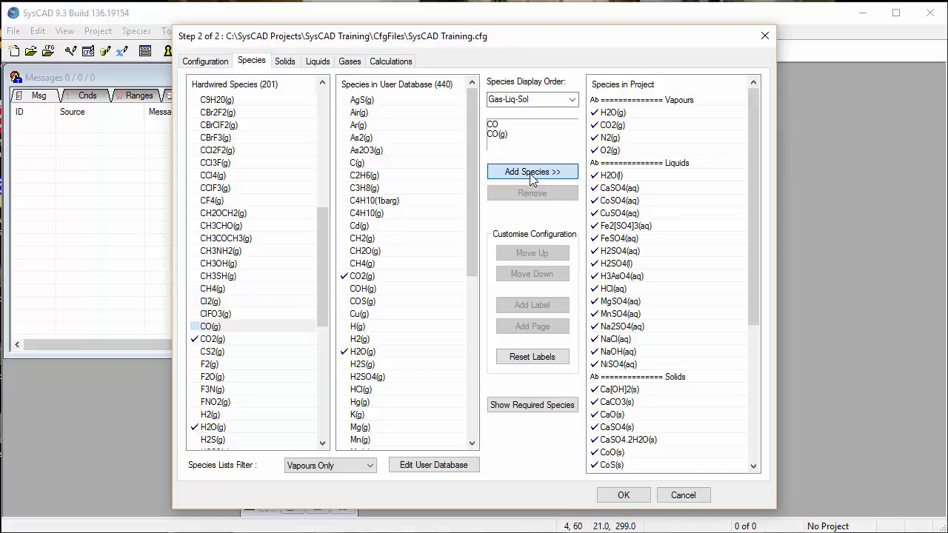
pyautogui.click(532, 172)
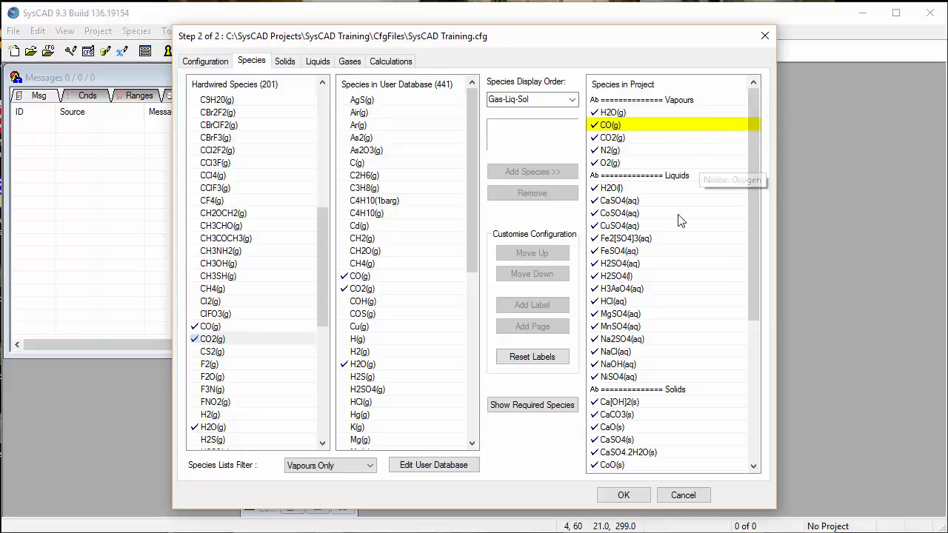
pyautogui.moveTo(702, 305)
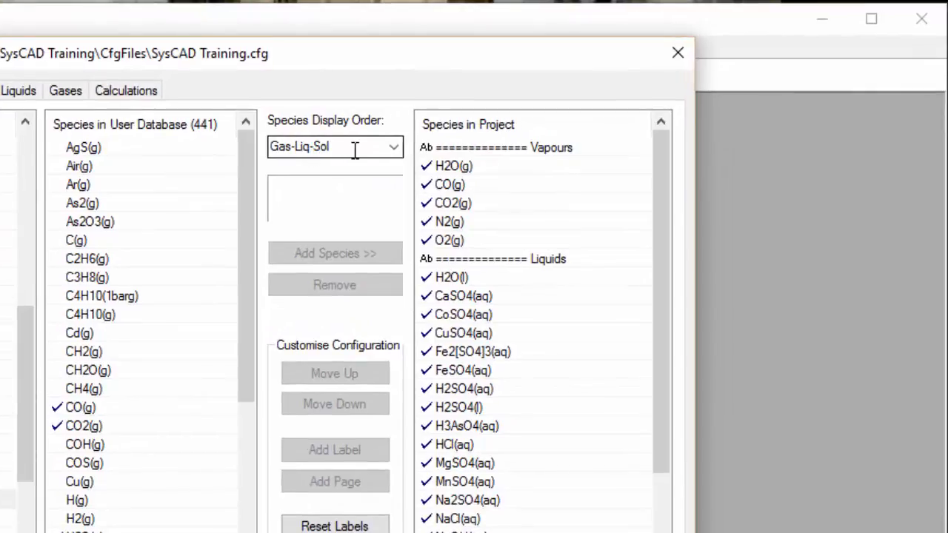
# Step: Show the Species Display Order choices, currently set to Gas-Liq-Sol
pyautogui.click(394, 147)
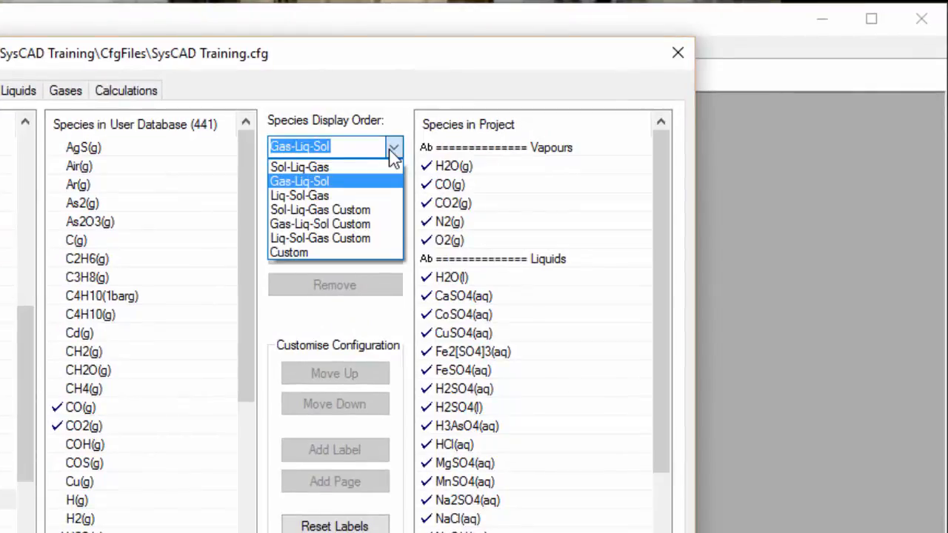